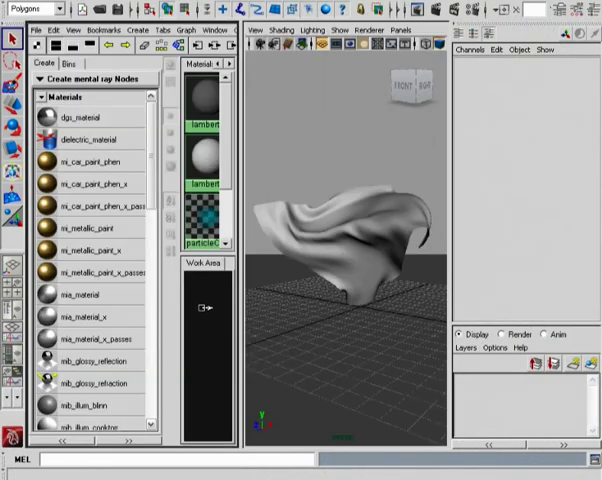
Scroll the Hypershade mental ray Materials list to locate mib_illum_cooktorr.
scroll("down", 3)
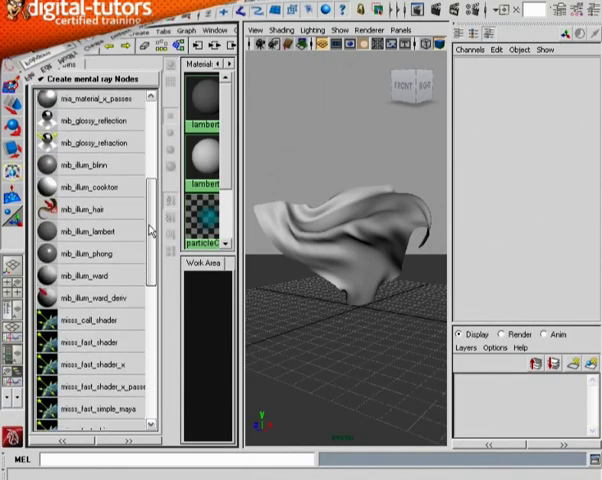
scroll("up", 3)
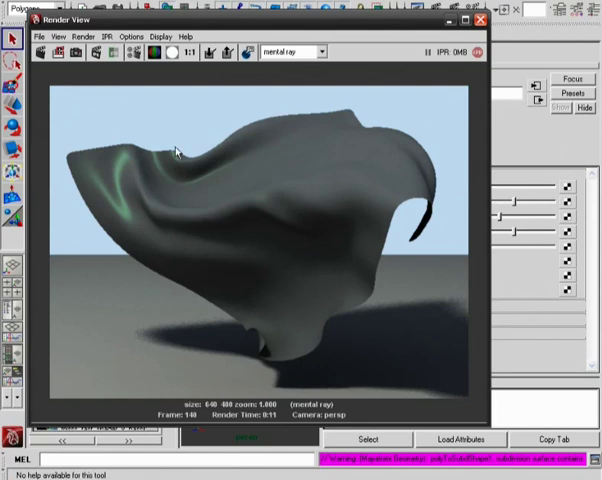
mouse_move(139, 183)
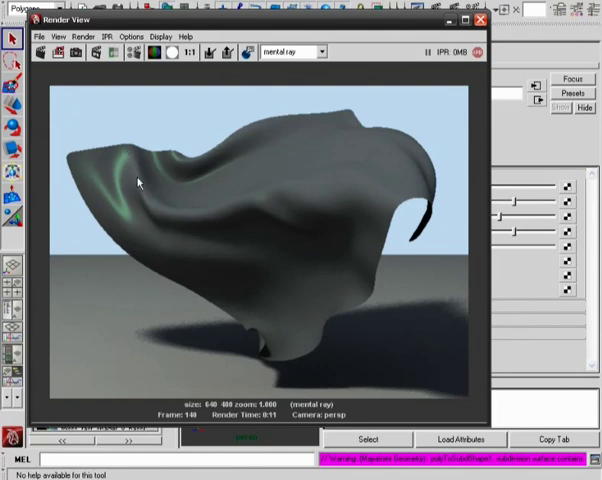
mouse_move(123, 225)
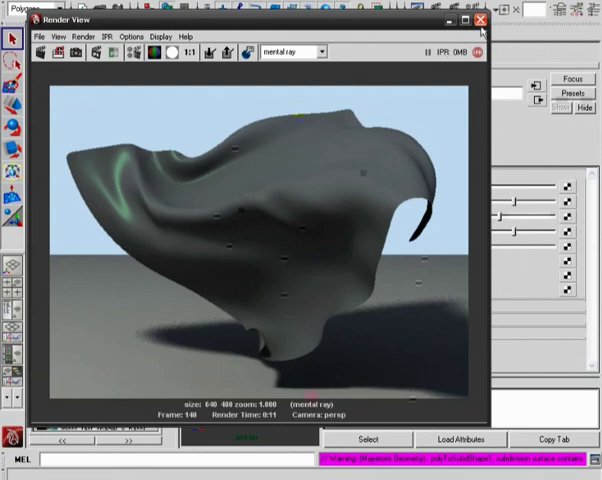
Re-render the cloth from the current camera with Redo Previous Render.
left_click(483, 19)
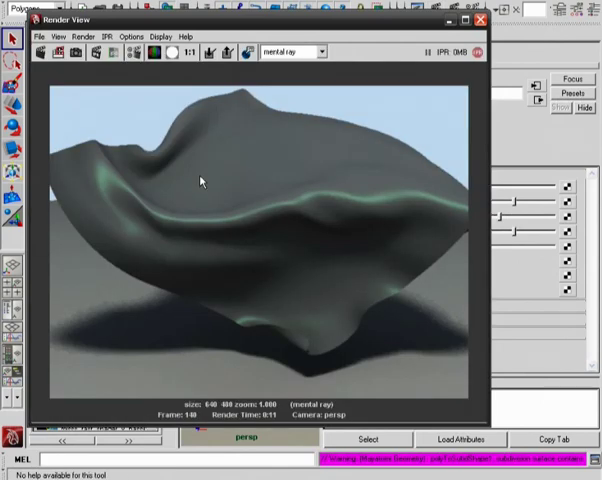
mouse_move(184, 157)
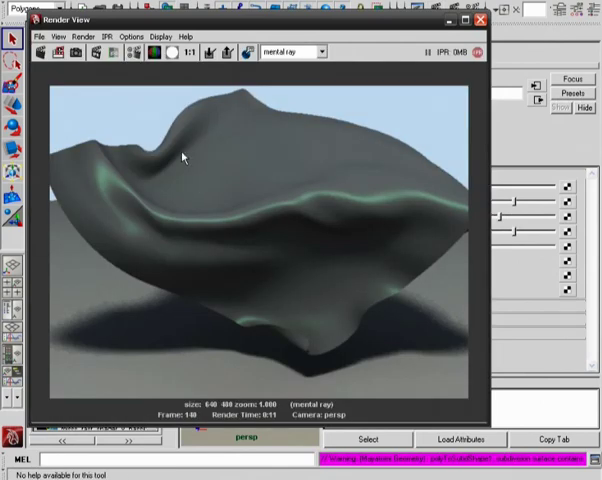
mouse_move(120, 237)
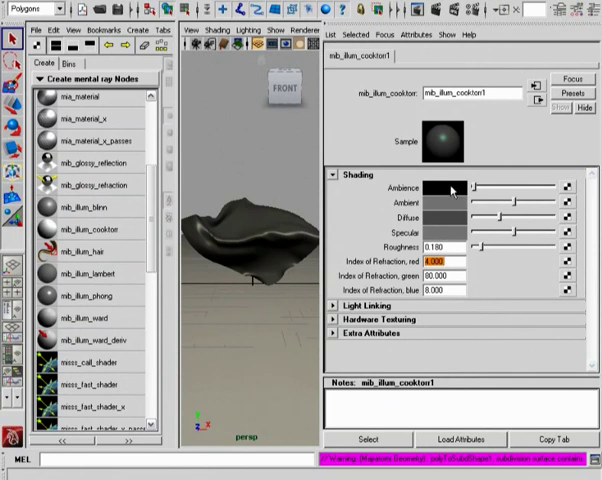
mouse_move(452, 198)
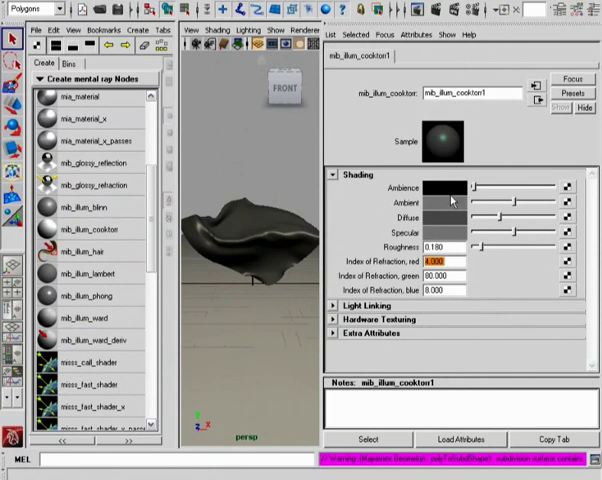
mouse_move(448, 198)
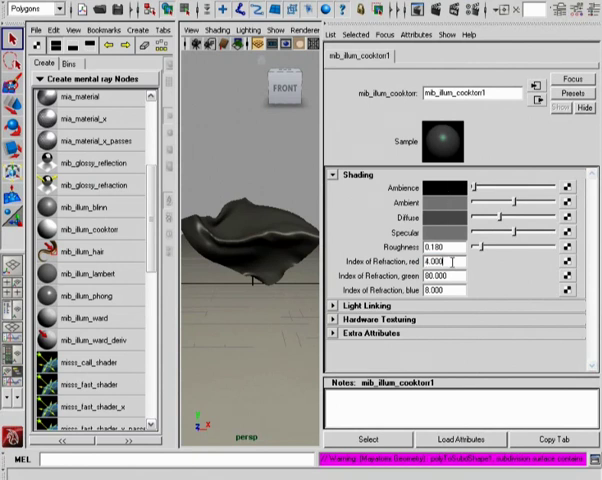
Enter 5 for the red and green Index of Refraction fields, refreshing the swatch preview.
triple_click(440, 288)
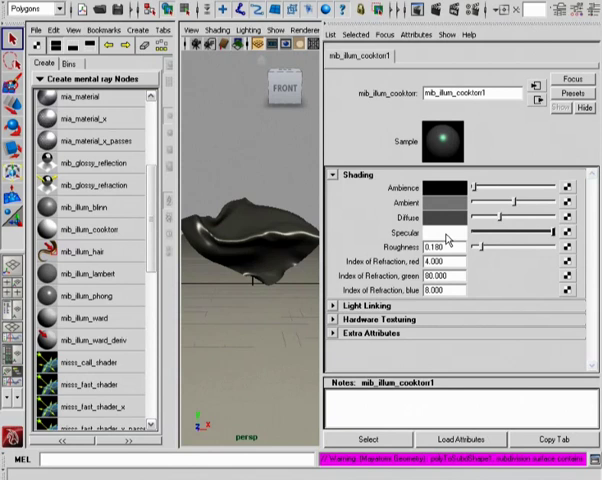
mouse_move(440, 137)
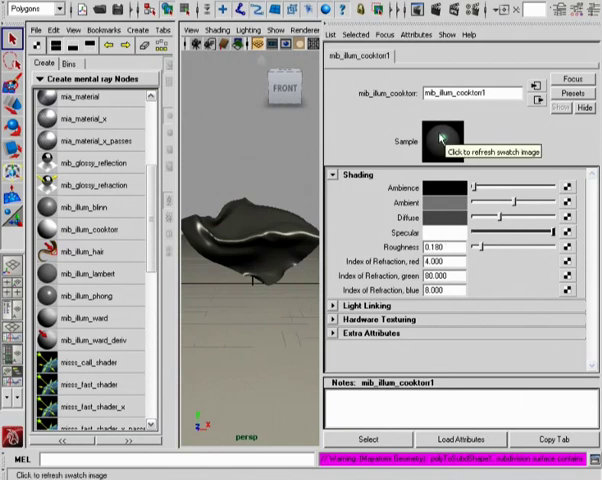
left_click(441, 139)
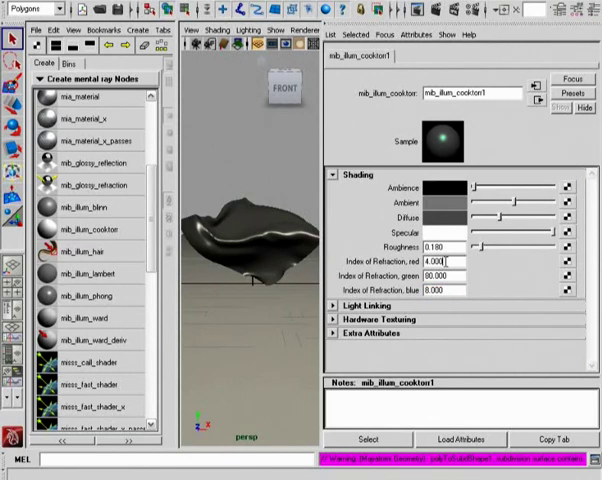
triple_click(438, 260)
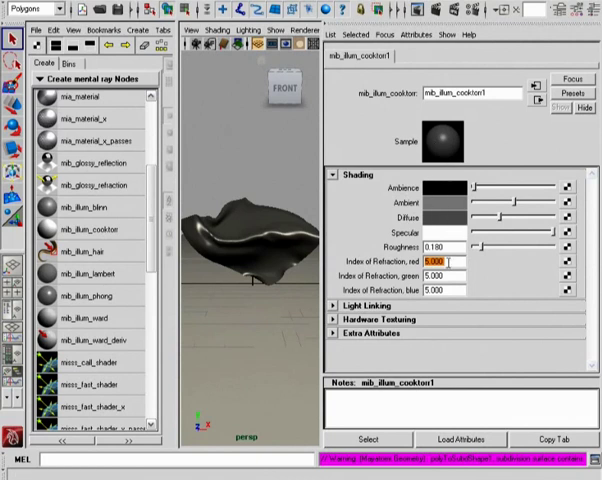
left_click(440, 275)
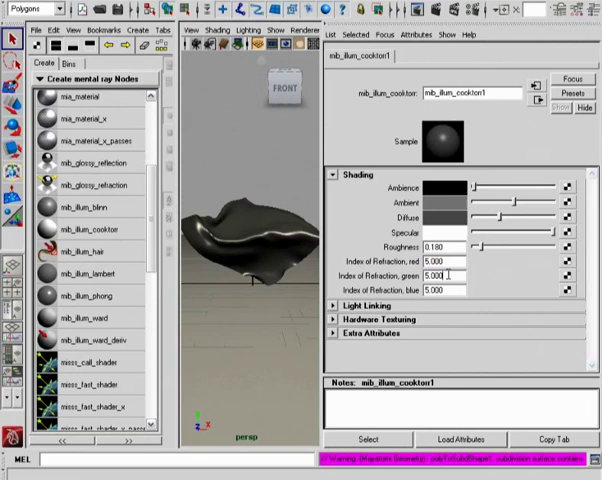
triple_click(432, 275)
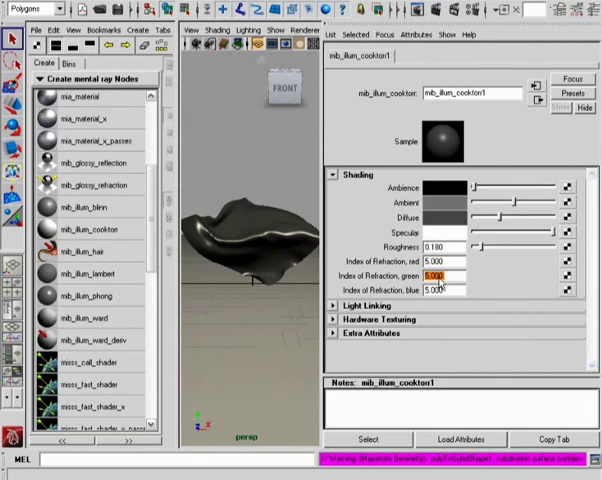
mouse_move(475, 222)
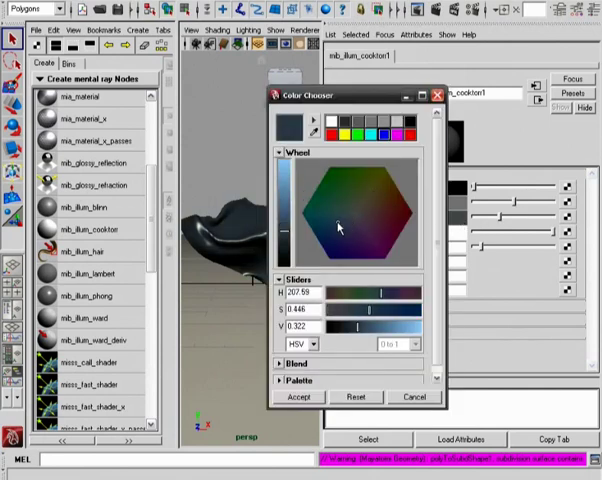
Pick a dark blue diffuse colour for mib_illum_cooktorr1.
left_click(302, 397)
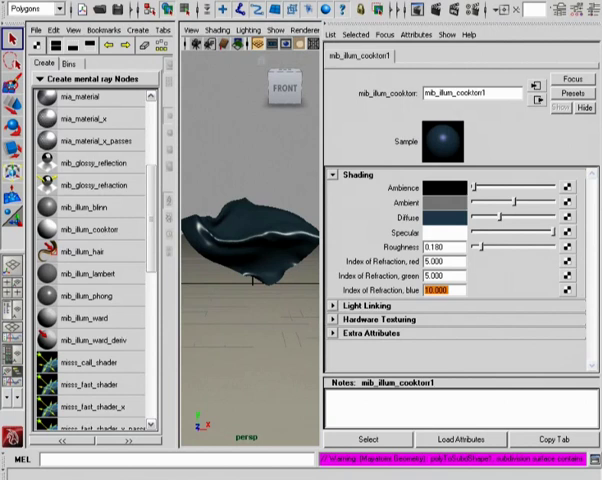
mouse_move(442, 140)
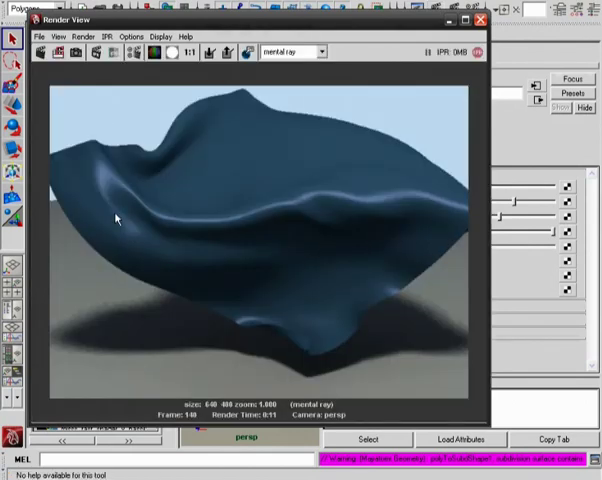
mouse_move(350, 199)
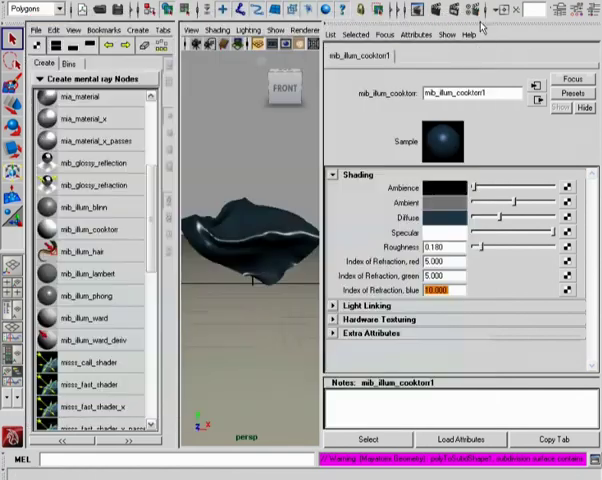
Replace the green Index of Refraction with 10 and blue with 20.
triple_click(438, 275)
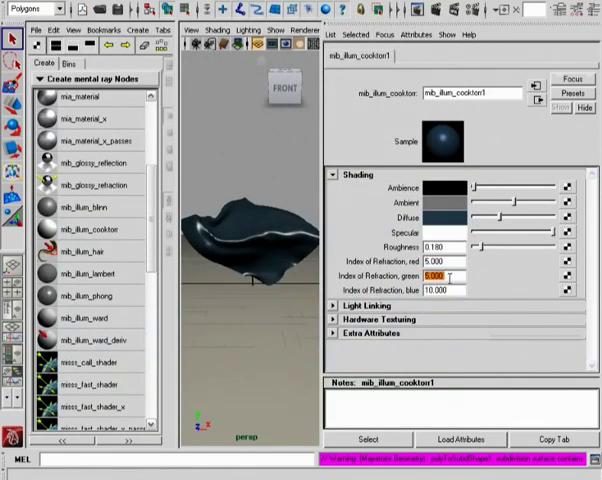
triple_click(438, 290)
type("20.000")
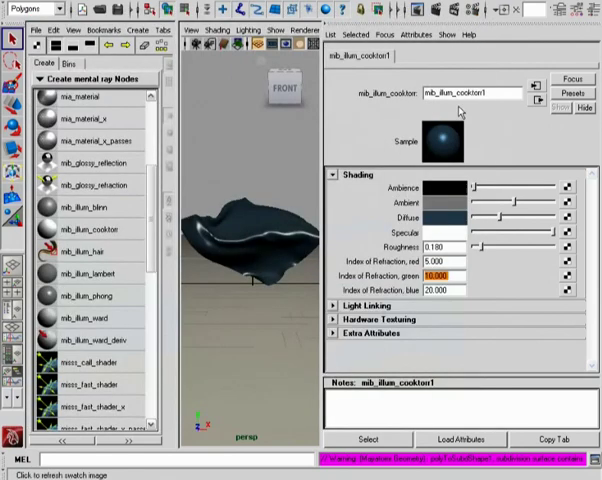
mouse_move(452, 218)
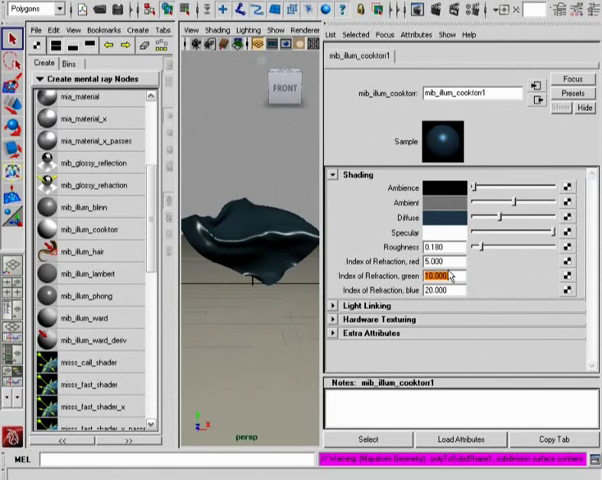
mouse_move(444, 158)
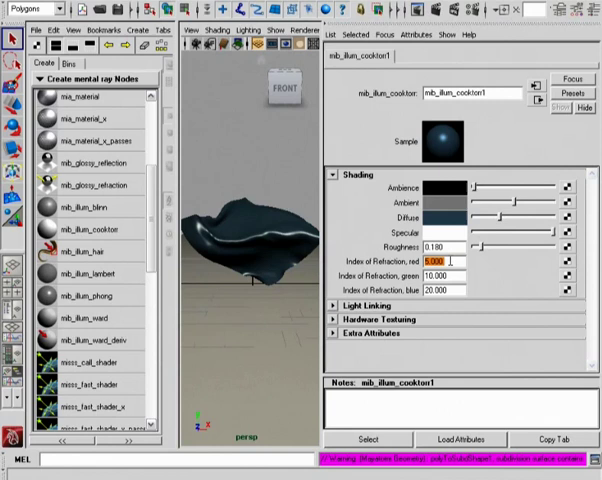
Try Roughness slider values up to about 0.5, then refresh the material swatch.
left_click_drag(490, 245, 480, 245)
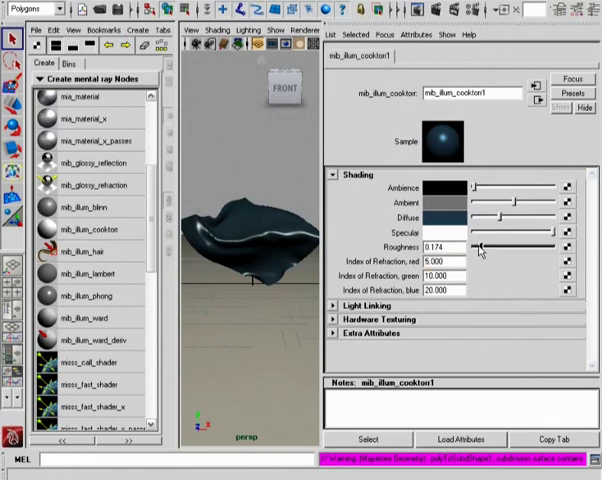
left_click_drag(485, 246, 478, 246)
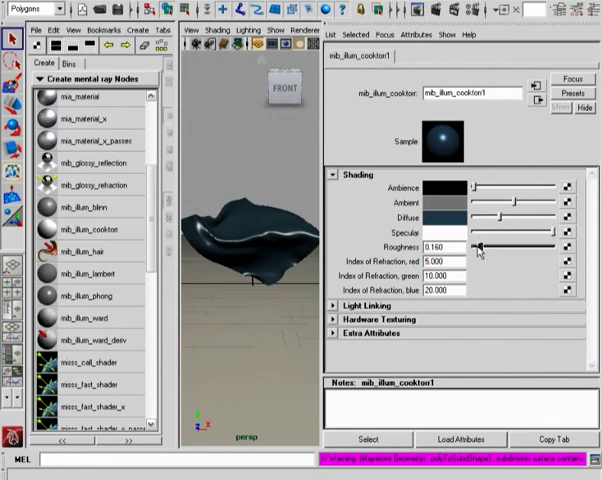
left_click_drag(477, 246, 497, 246)
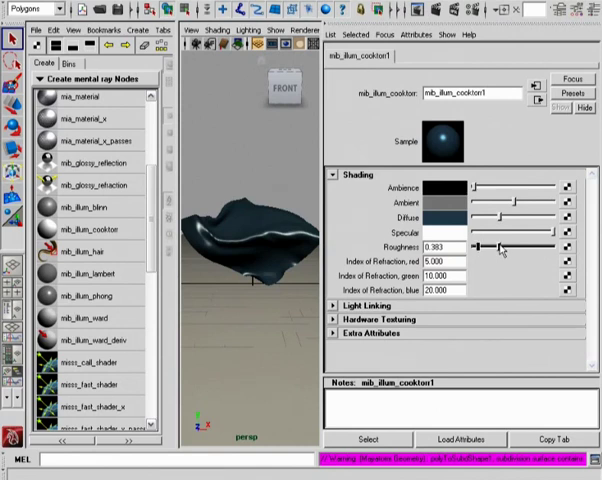
left_click_drag(480, 246, 527, 246)
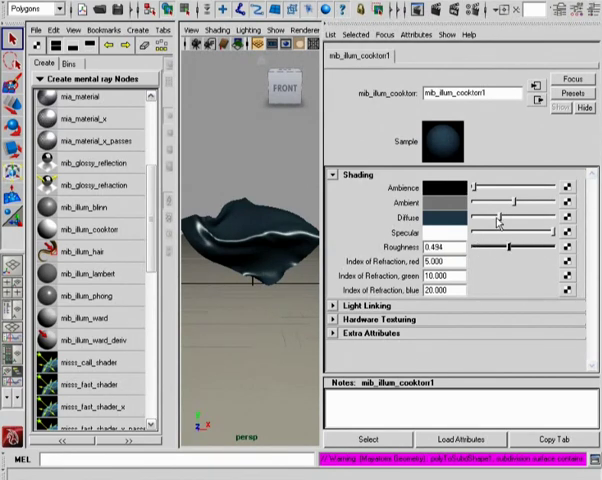
mouse_move(438, 143)
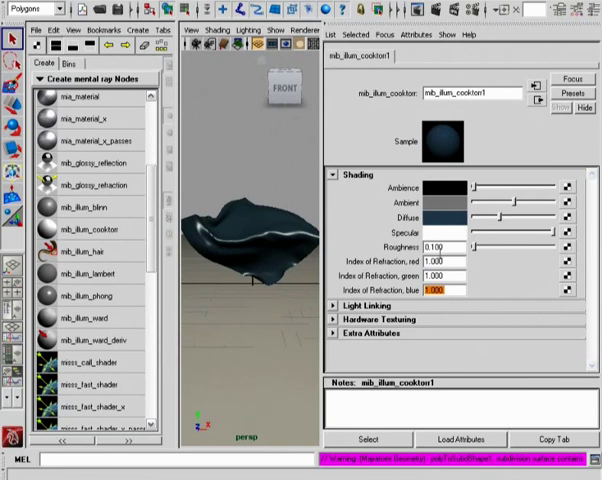
mouse_move(440, 135)
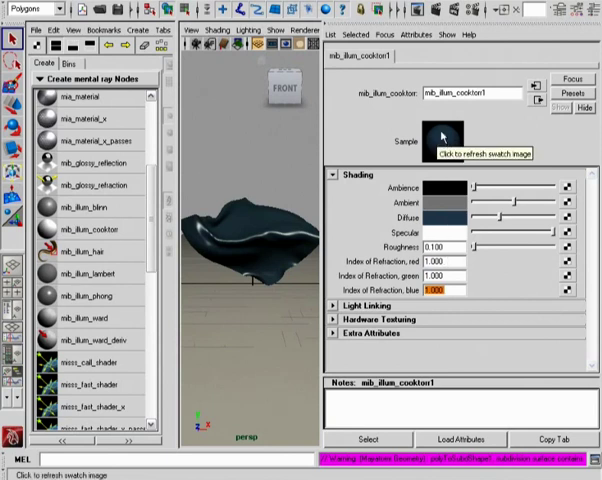
left_click(440, 137)
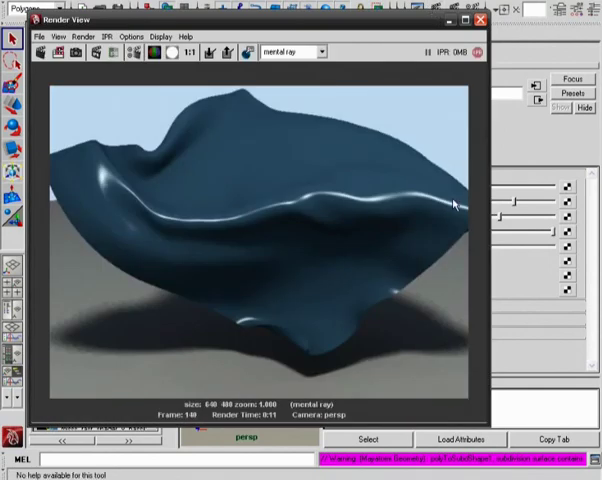
mouse_move(167, 211)
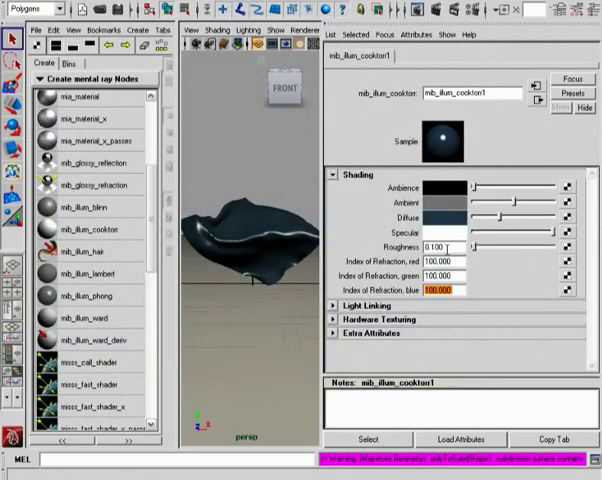
Select the Roughness value field in the mib_illum_cooktorr1 Attribute Editor.
triple_click(438, 246)
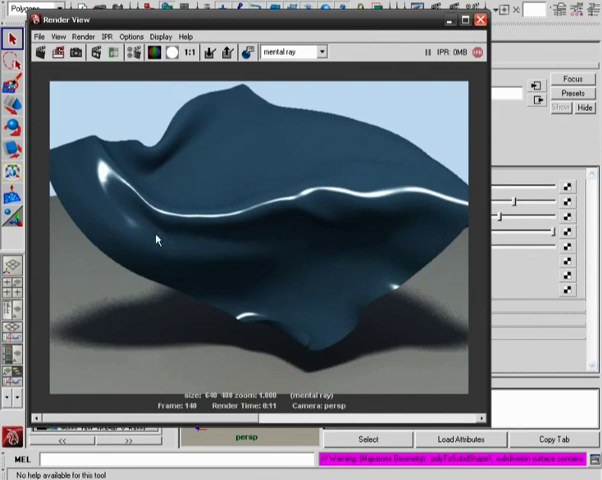
mouse_move(328, 192)
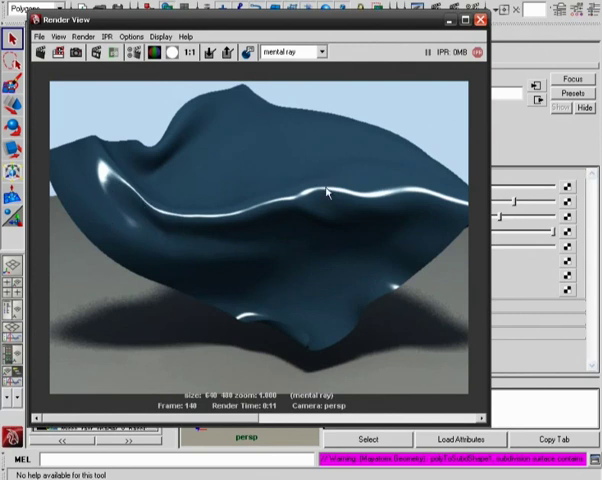
mouse_move(100, 182)
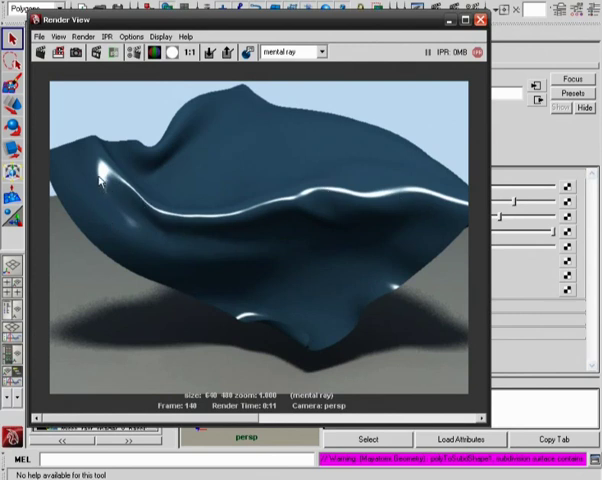
mouse_move(255, 213)
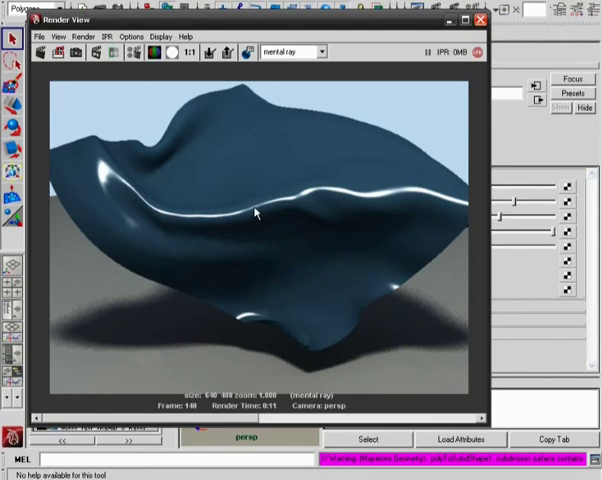